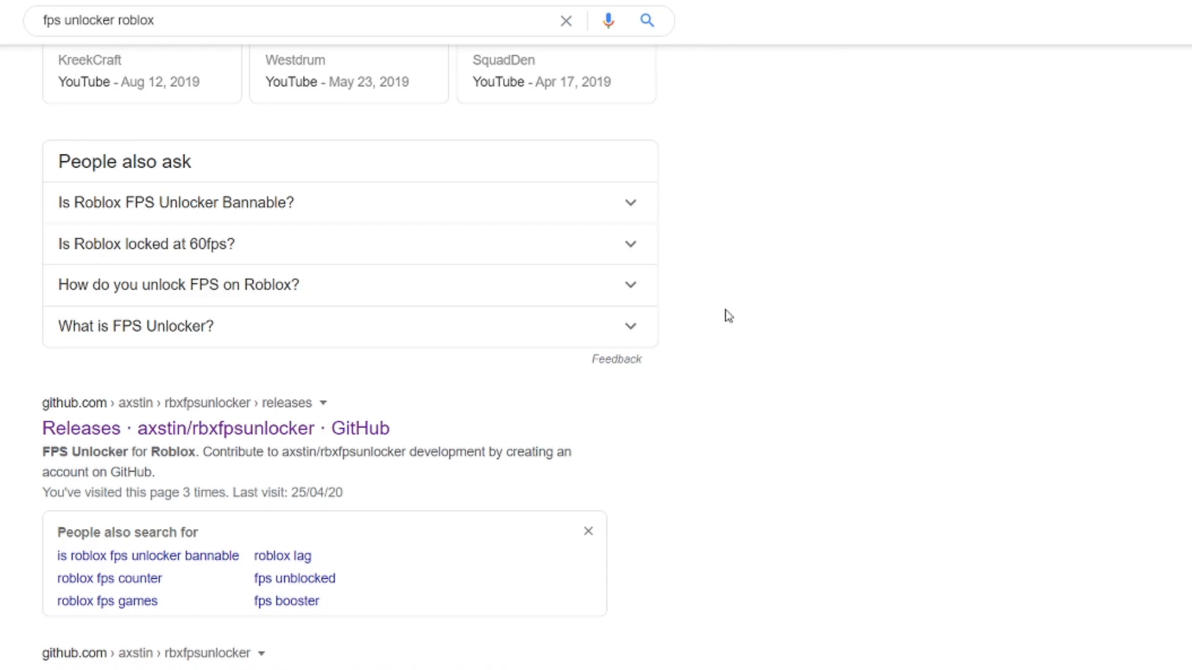
mouse_move(612, 360)
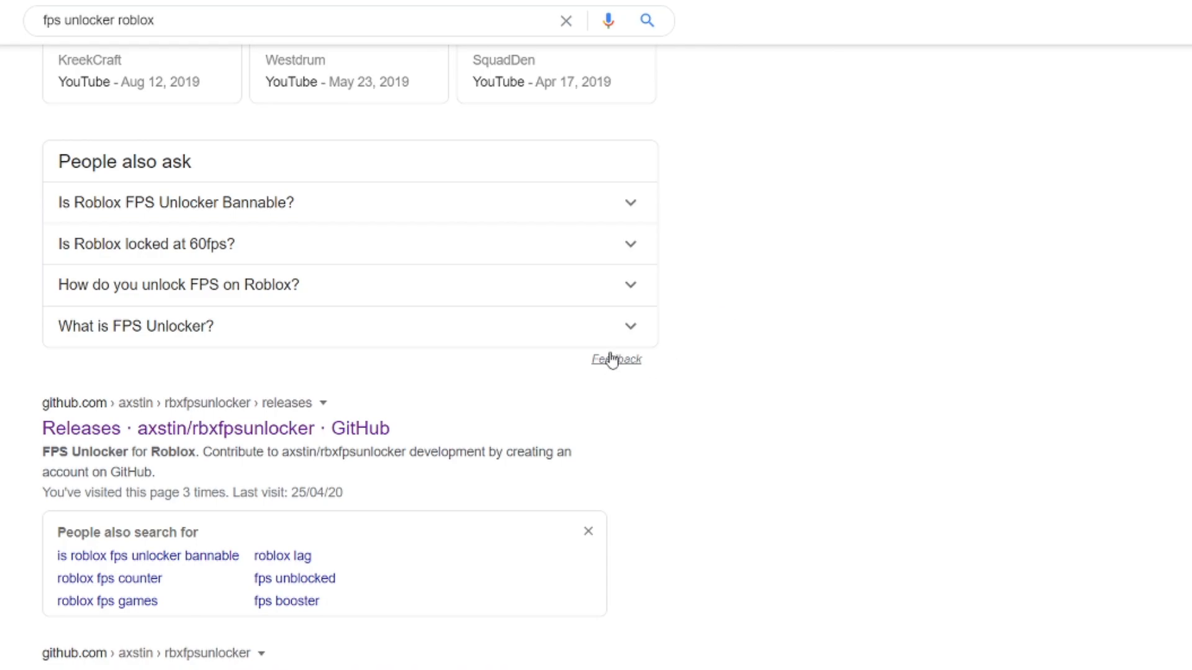
mouse_move(351, 444)
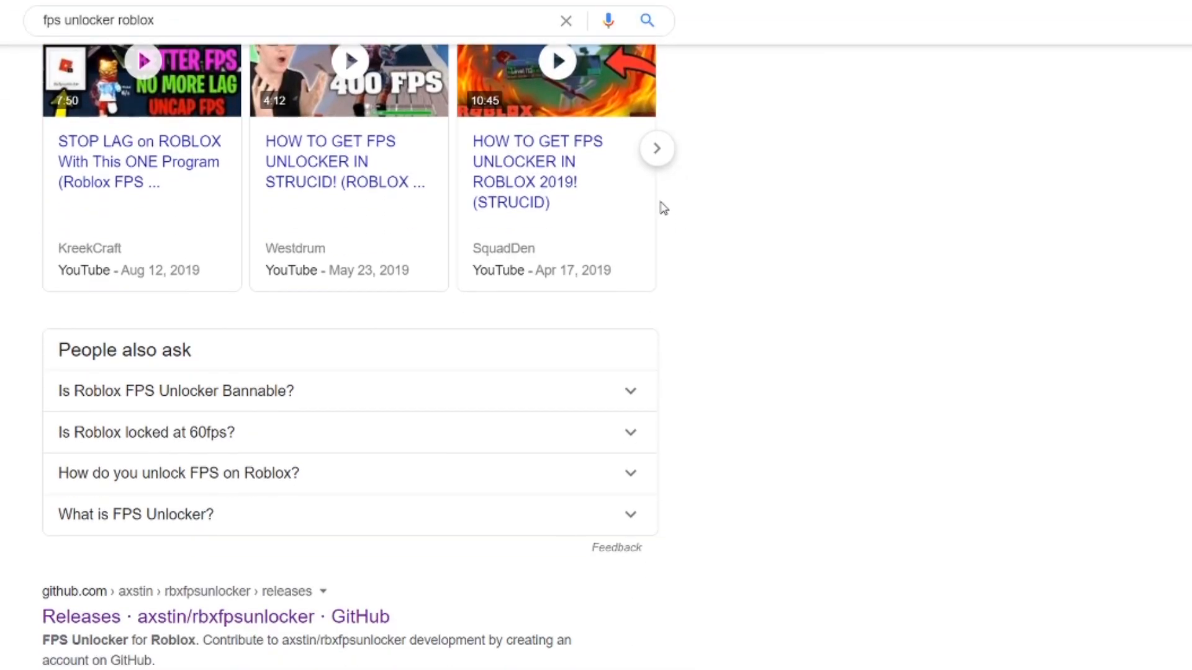
Scroll the Google results toward the axstin/rbxfpsunlocker GitHub releases link.
scroll("up", 3)
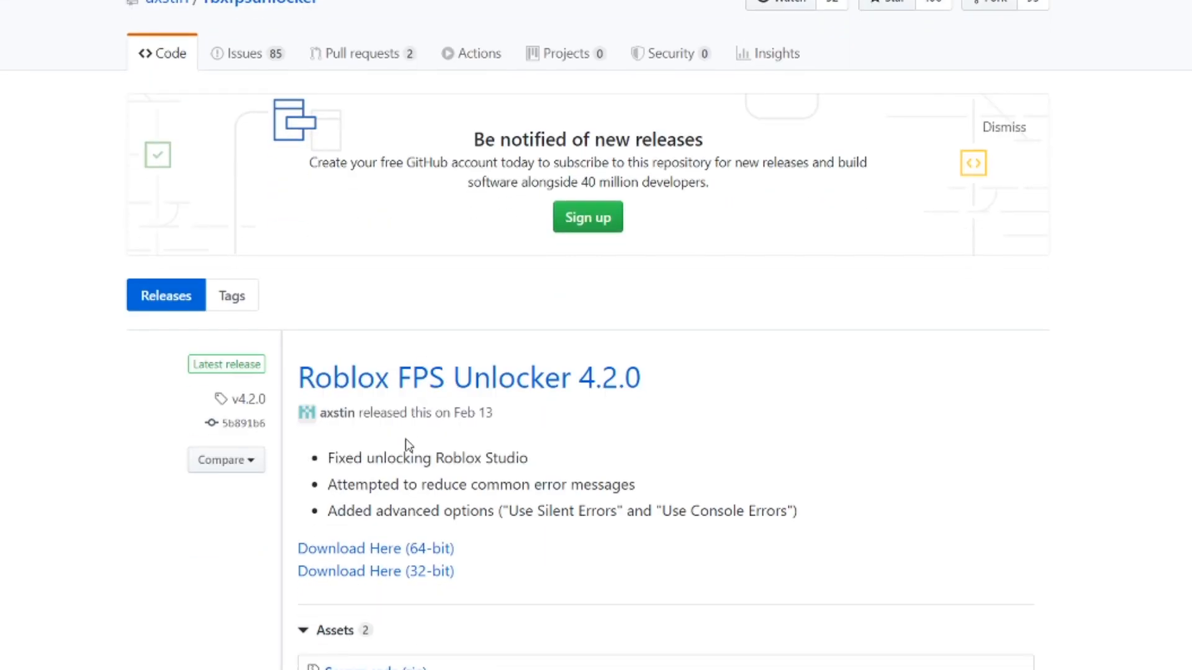
Download the 64-bit build of Roblox FPS Unlocker 4.2.0 from the release page.
scroll("down", 3)
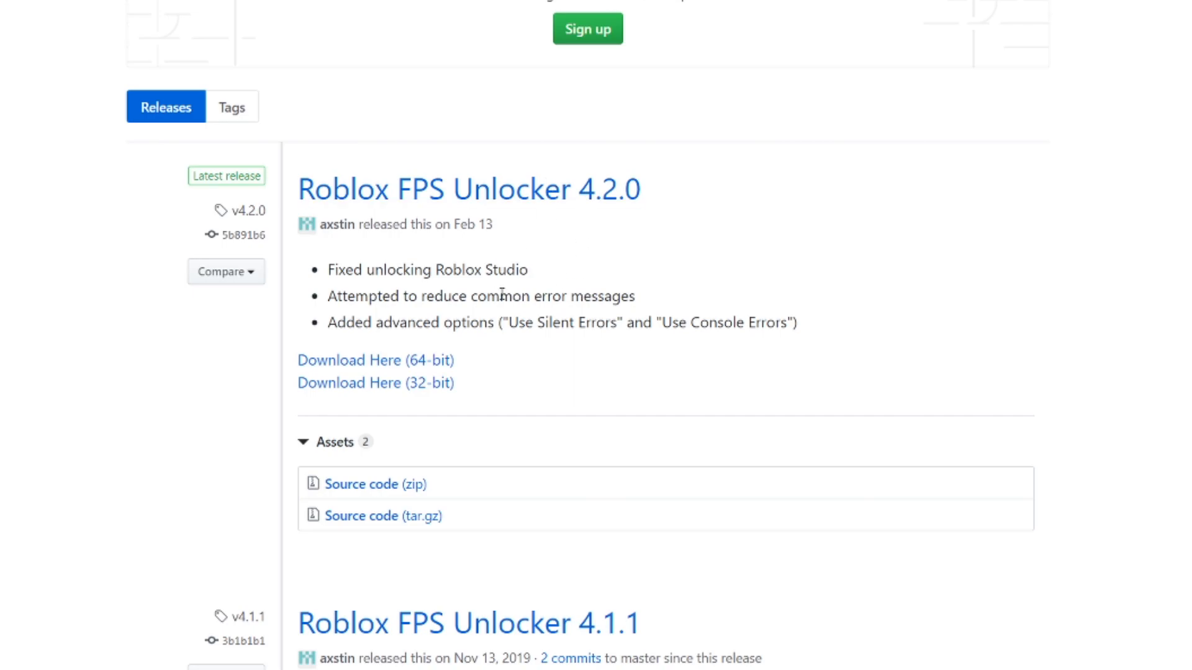
mouse_move(491, 354)
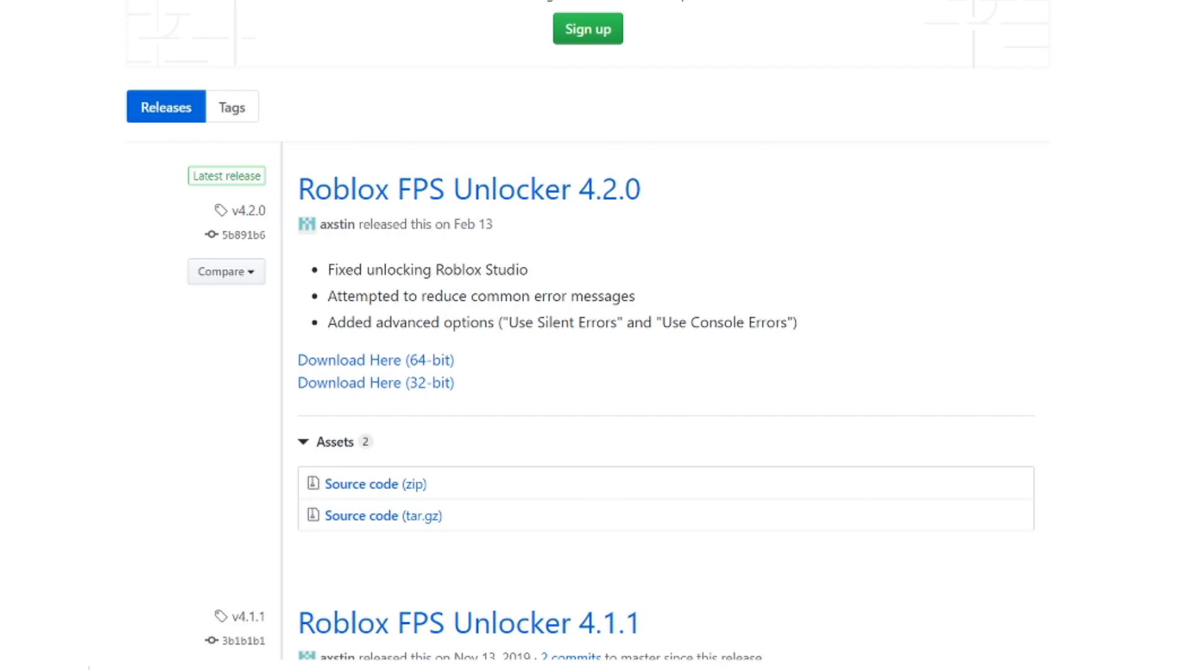
left_click(375, 360)
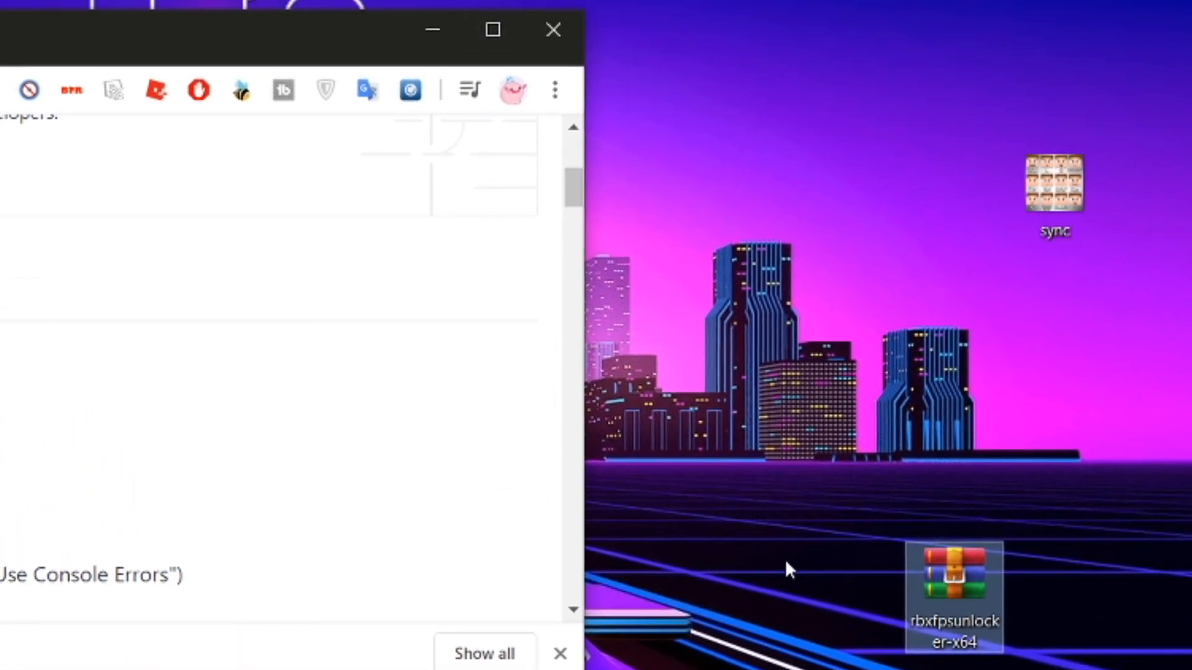
Extract the rbxfpsunlocker-x64 archive into a matching folder on the desktop.
right_click(953, 597)
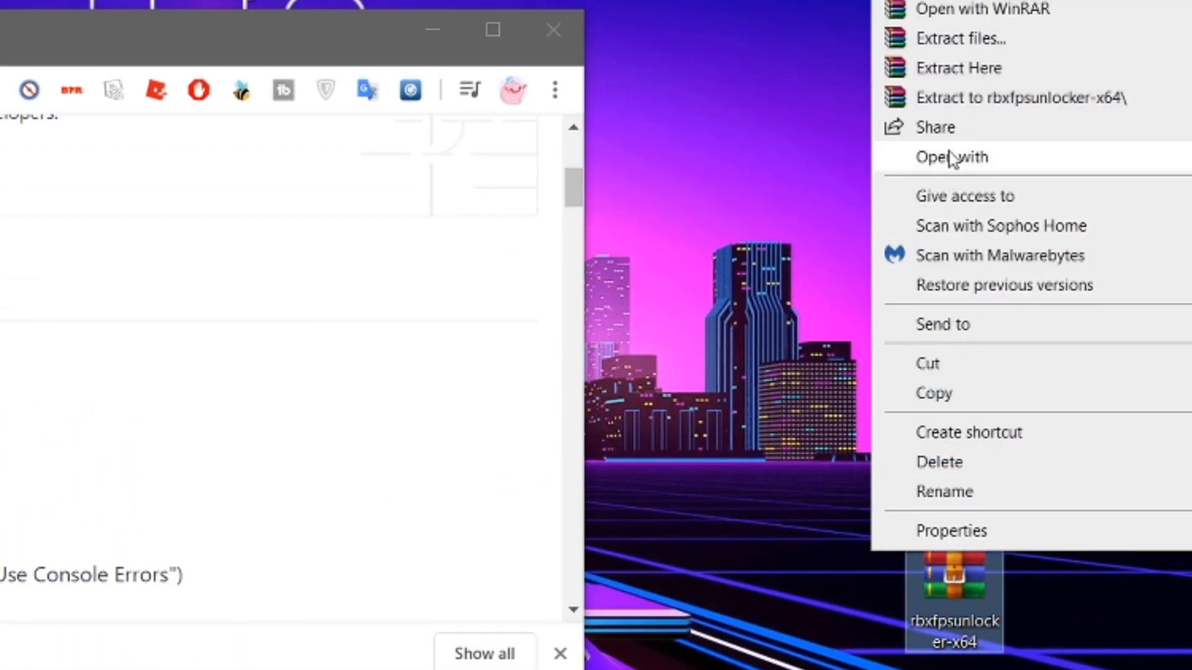
mouse_move(1018, 96)
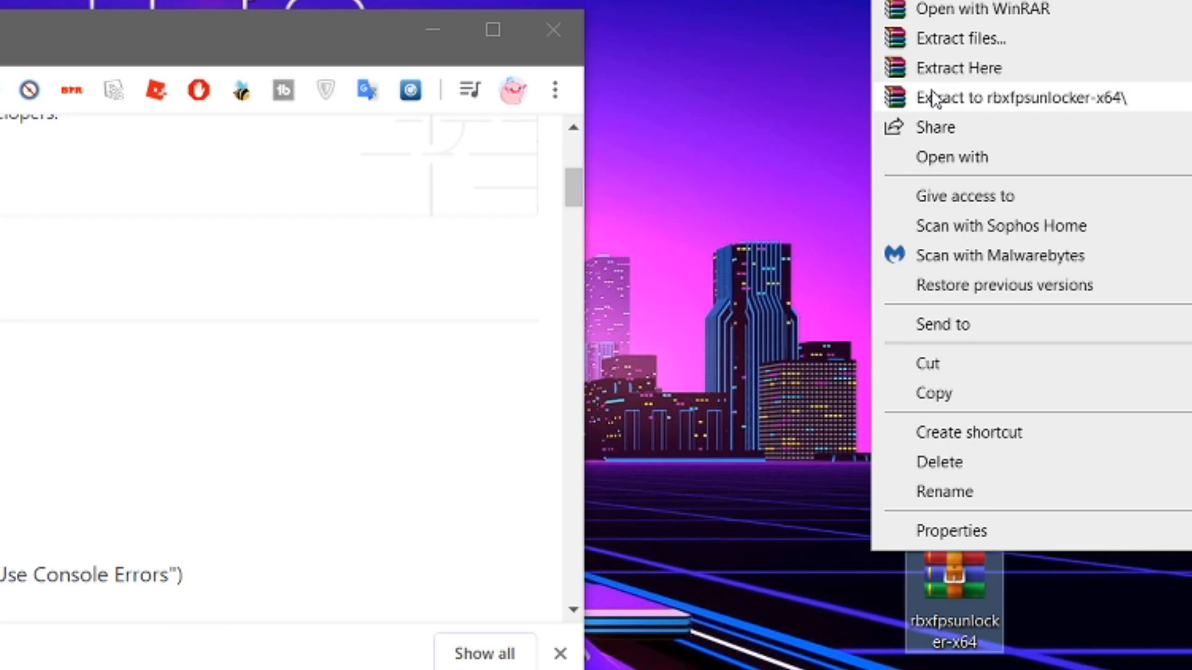
mouse_move(934, 104)
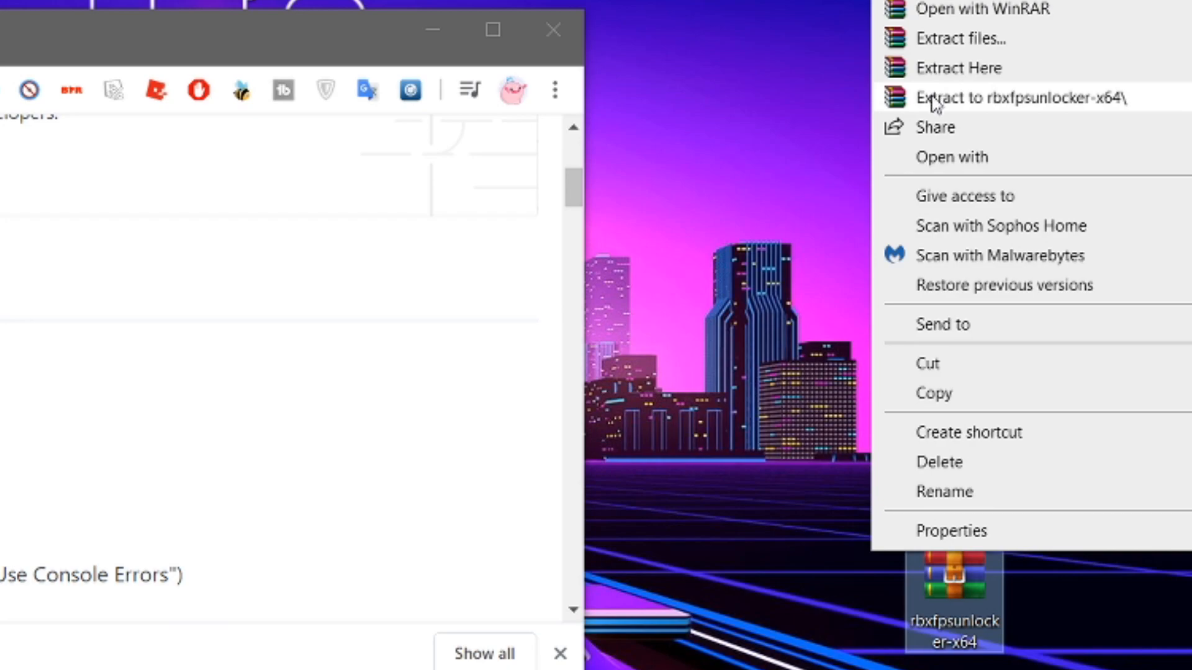
left_click(1017, 97)
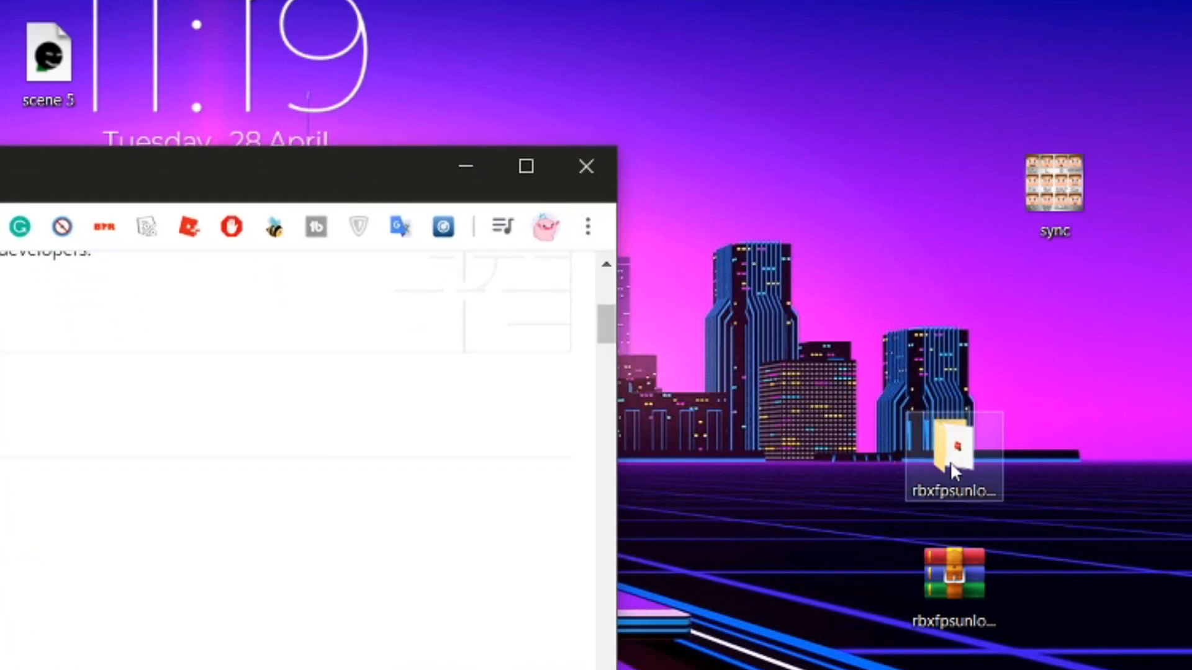
Launch rbxfpsunlocker.exe from the extracted rbxfpsunlocker-x64 folder to start its console.
double_click(954, 452)
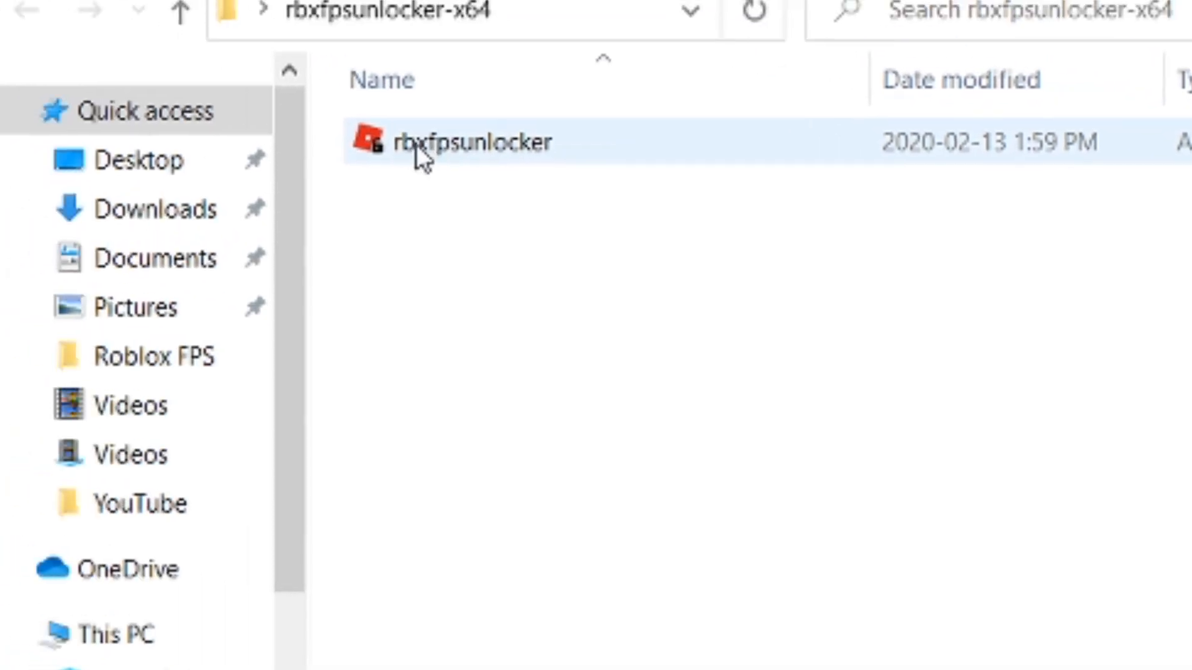
double_click(472, 142)
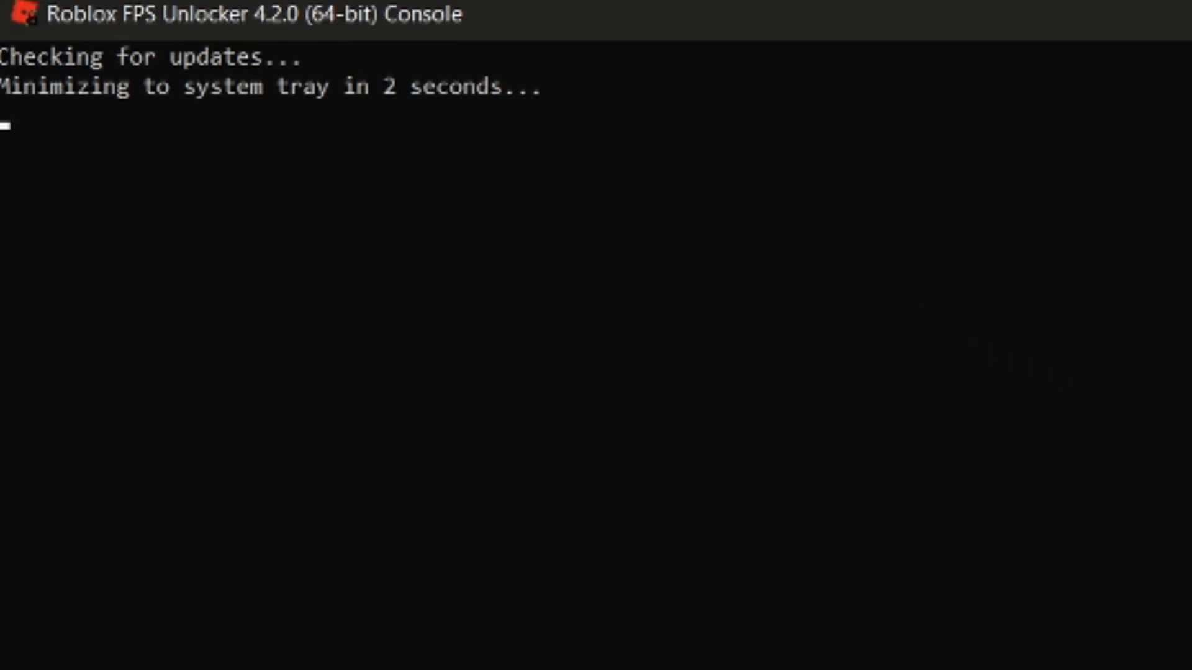